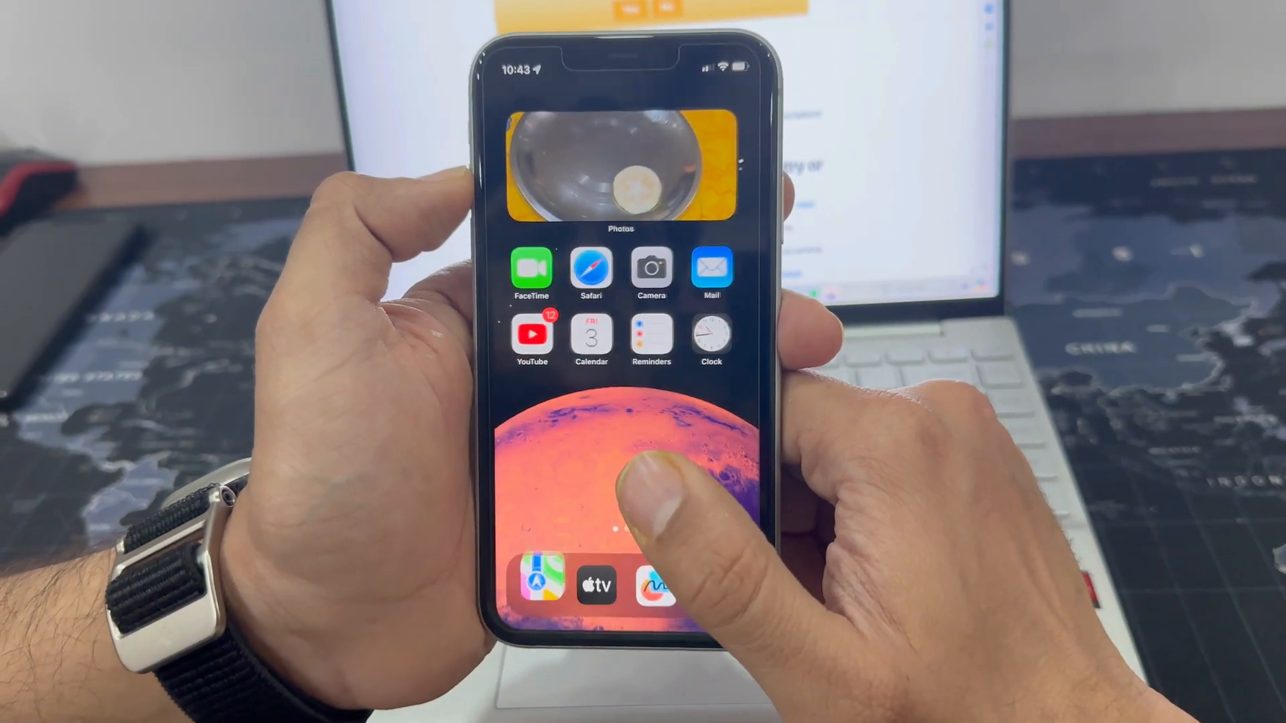
# - Launch the App Store from the App Library page
pyautogui.hscroll(-3)
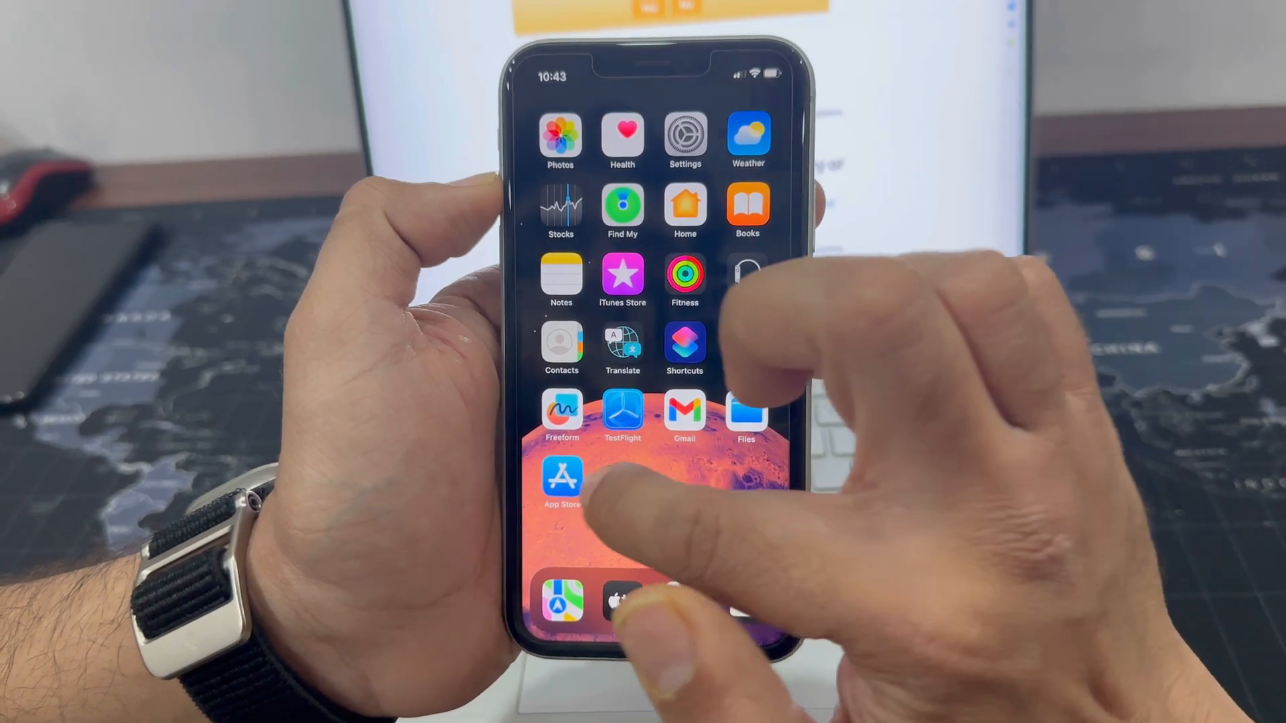
pyautogui.click(560, 482)
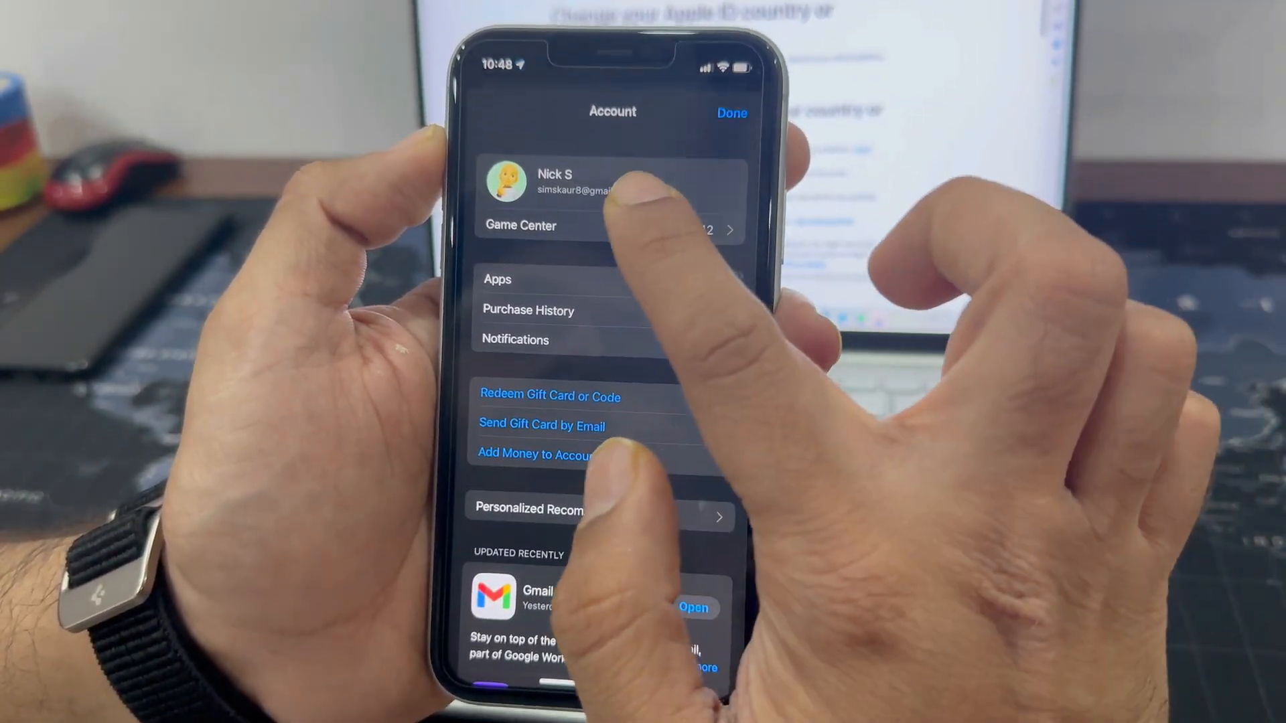
# - Reach the Apple ID's Country/Region list and scroll through the countries
pyautogui.click(732, 113)
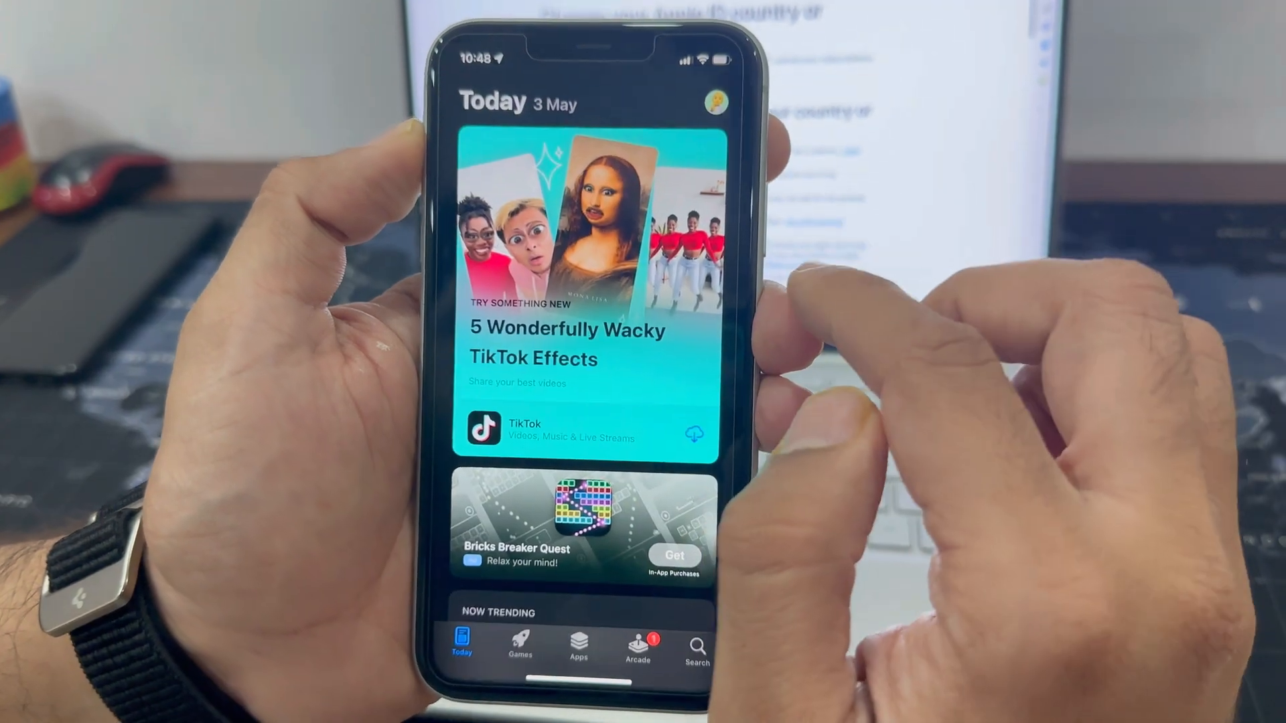
pyautogui.click(713, 105)
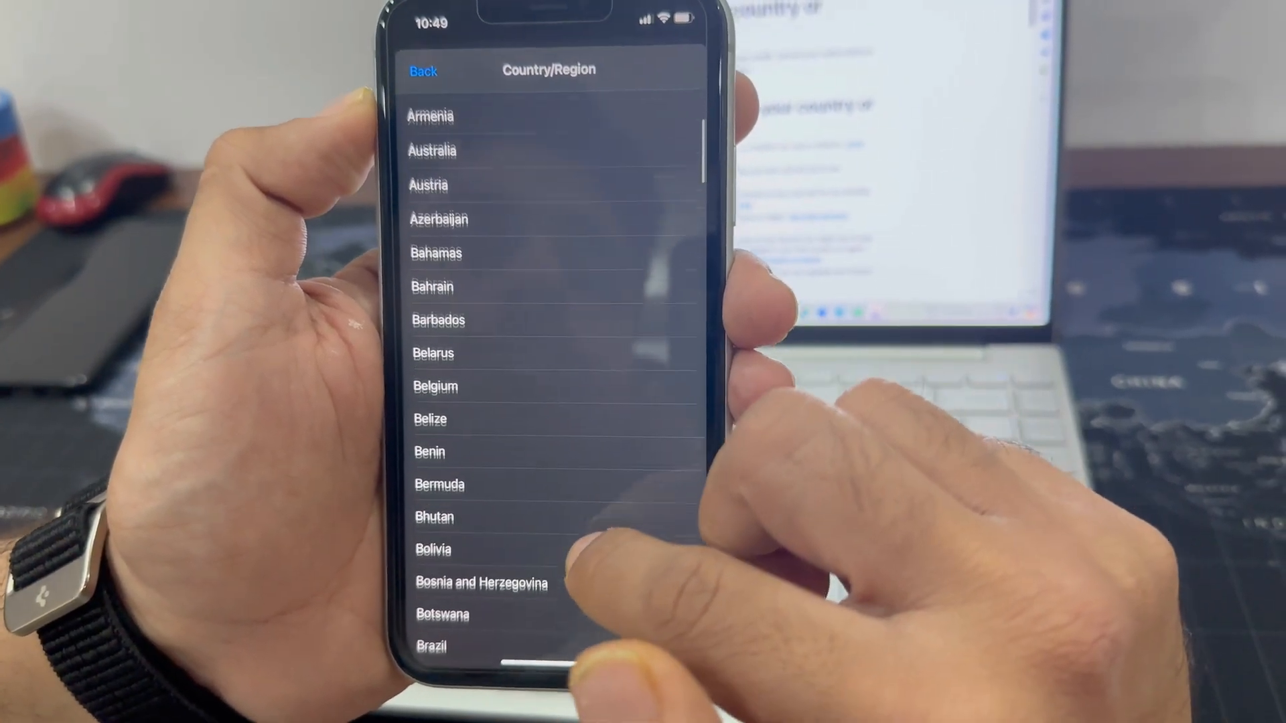
pyautogui.scroll(3)
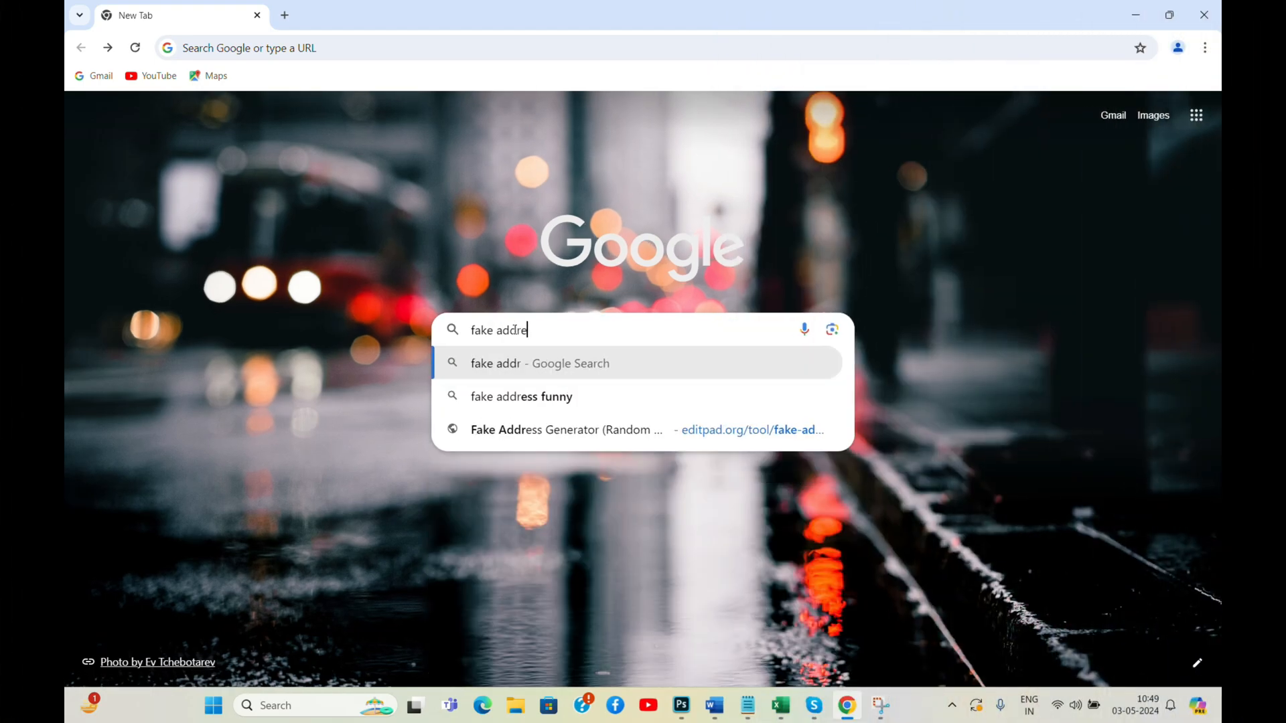
# - Search 'fake address generator', land on Editpad and generate a random USA address
pyautogui.write('ss generator')
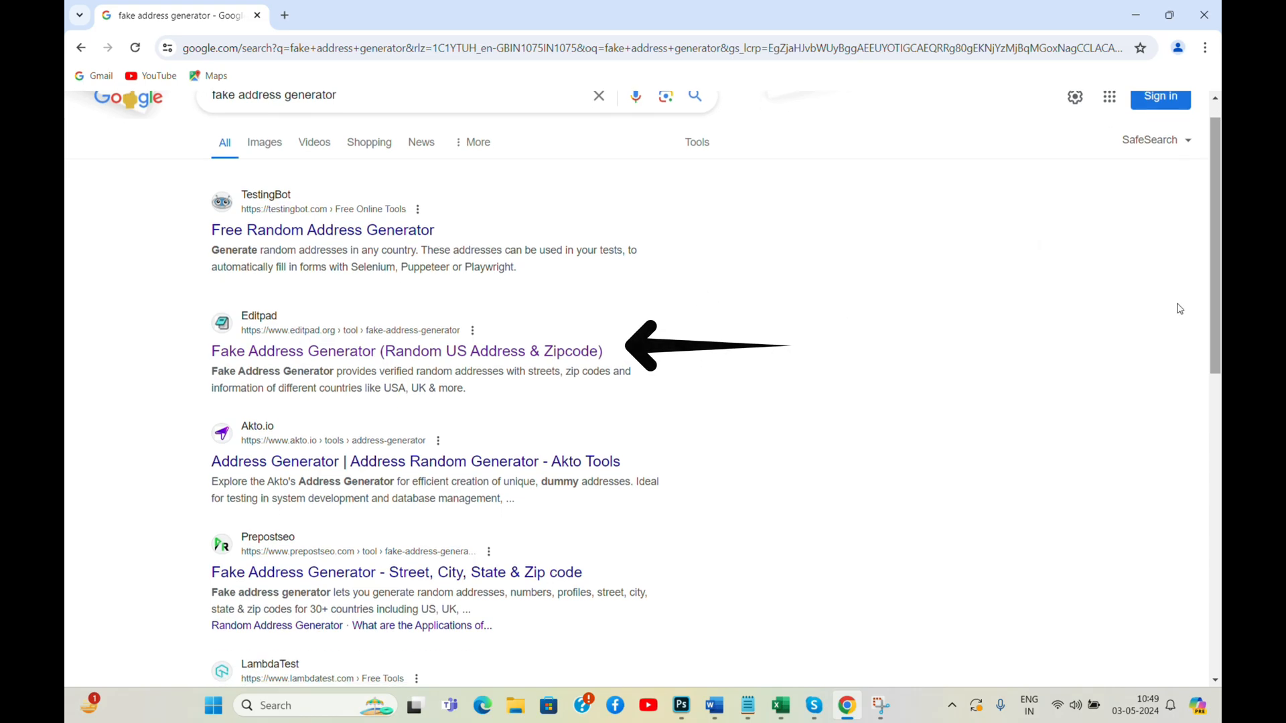
pyautogui.click(406, 351)
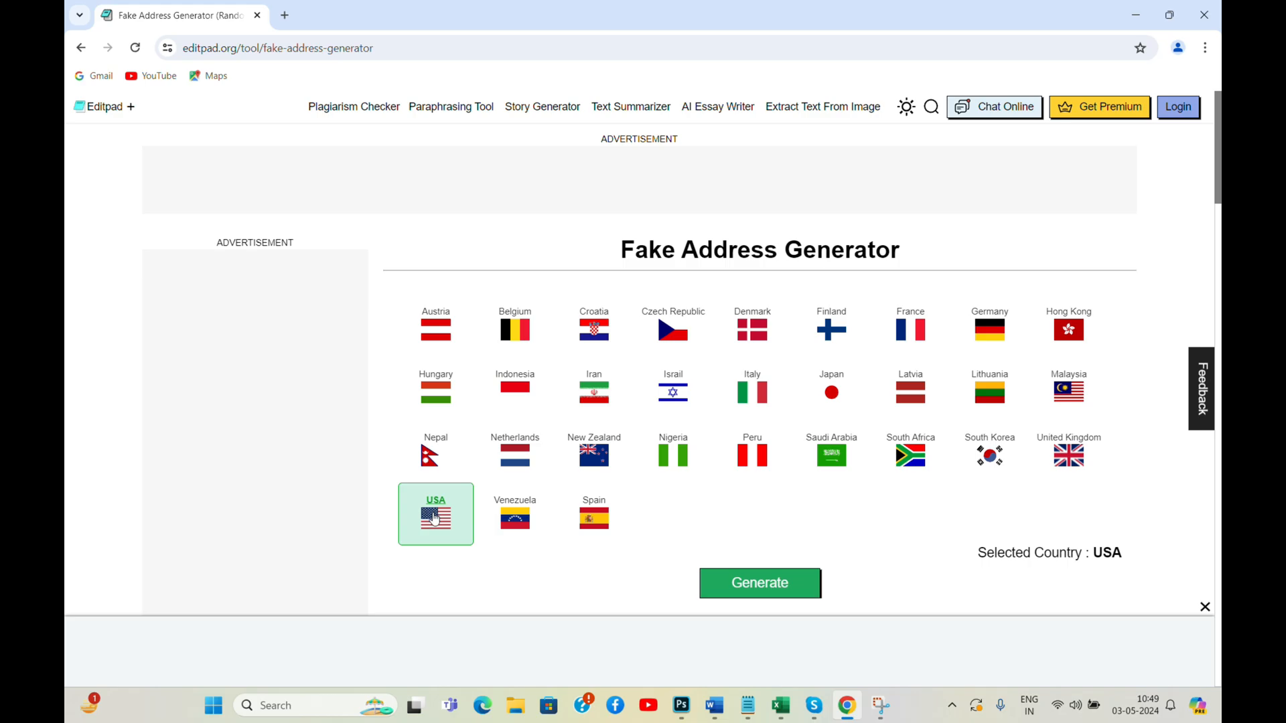
pyautogui.click(758, 583)
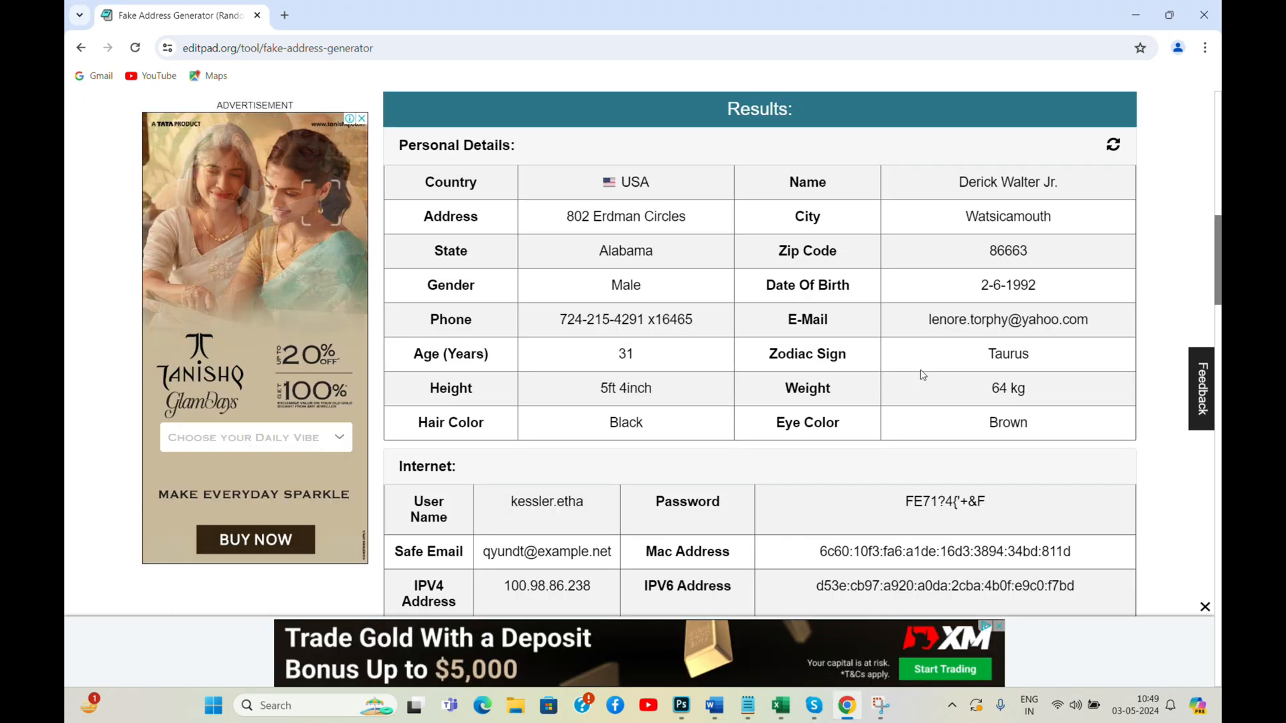